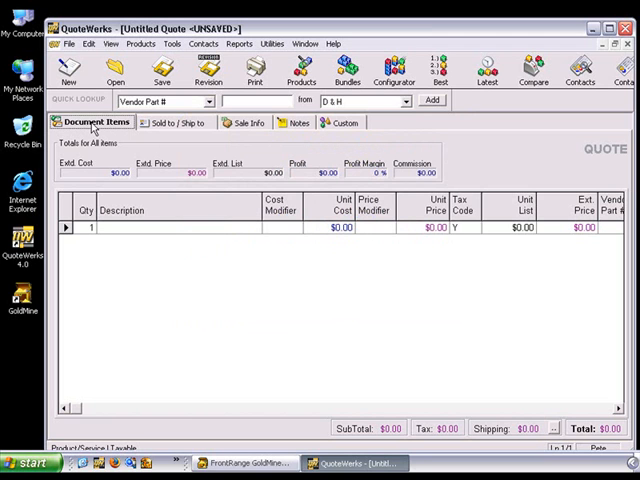
Review the quote's Sold to/Ship to, Sale Info, Notes and Custom tabs, returning to Document Items.
{"action": "left_click", "coordinate": [176, 122]}
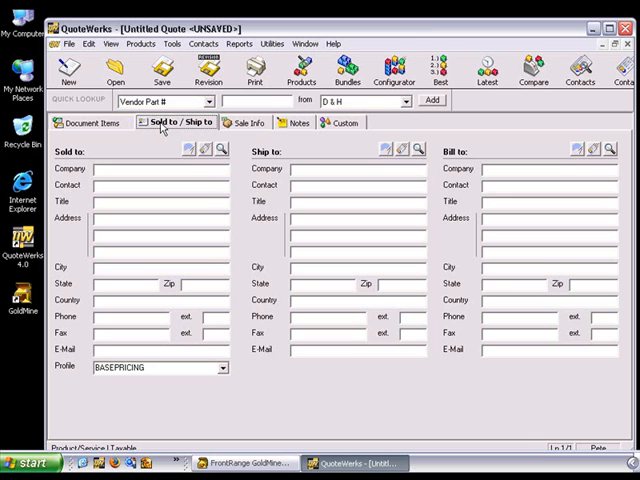
{"action": "left_click", "coordinate": [250, 122]}
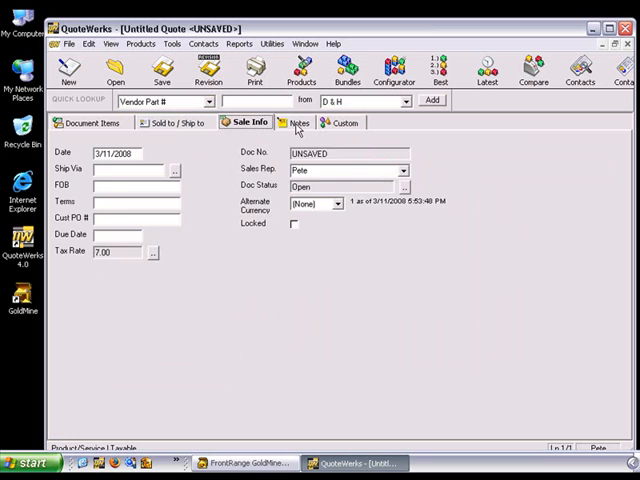
{"action": "left_click", "coordinate": [300, 122]}
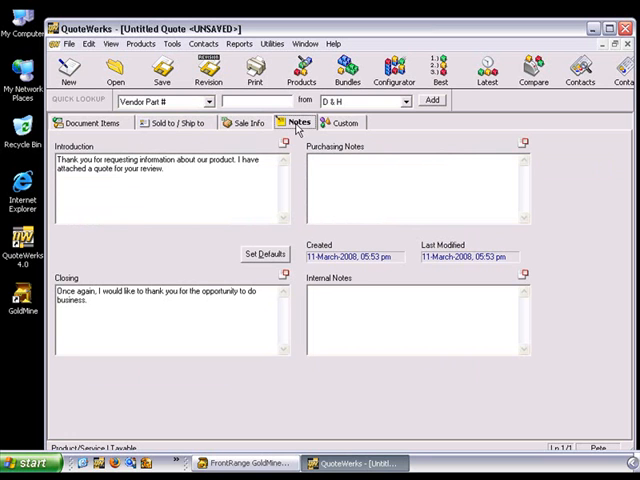
{"action": "left_click", "coordinate": [344, 122]}
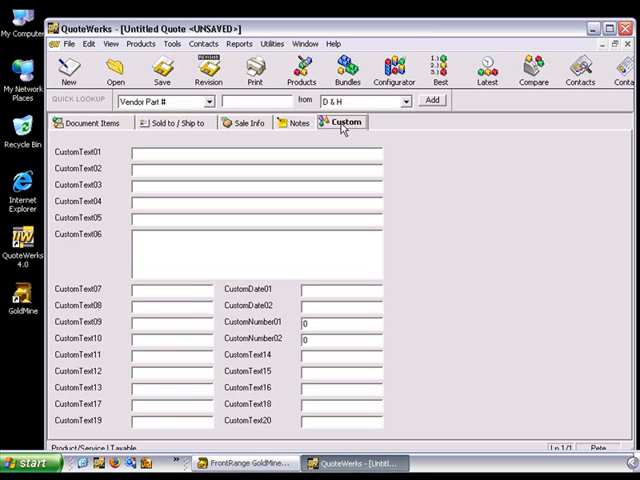
{"action": "left_click", "coordinate": [92, 120]}
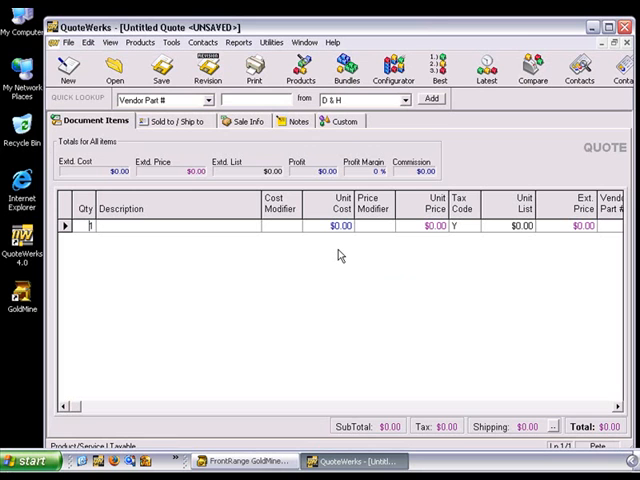
{"action": "mouse_move", "coordinate": [260, 456]}
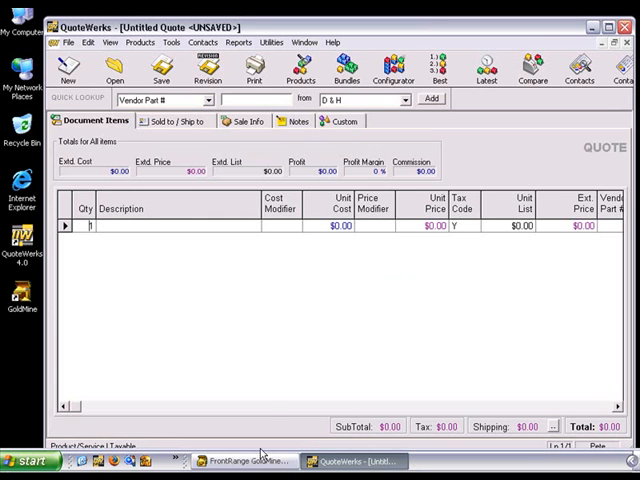
Pull the Aspire Technologies contact into Sold to and copy it to Ship to and Bill to.
{"action": "left_click", "coordinate": [240, 460]}
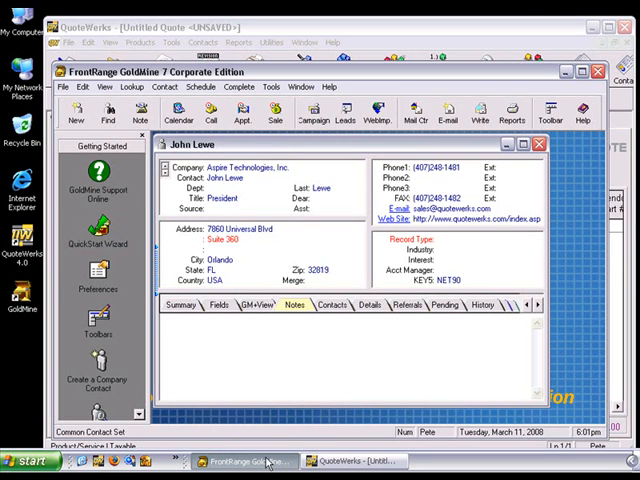
{"action": "left_click", "coordinate": [356, 460]}
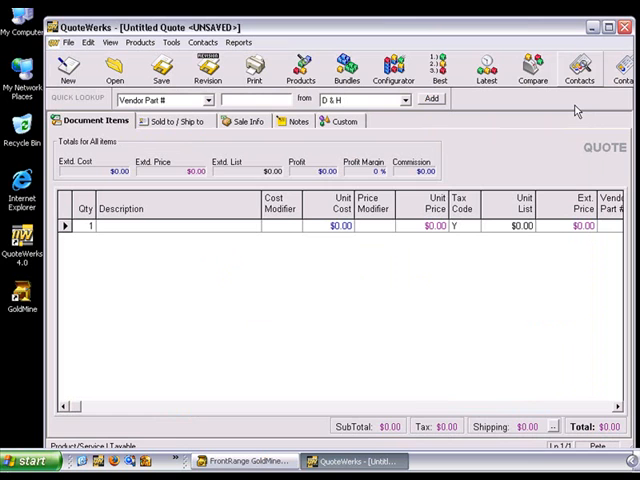
{"action": "left_click", "coordinate": [172, 120]}
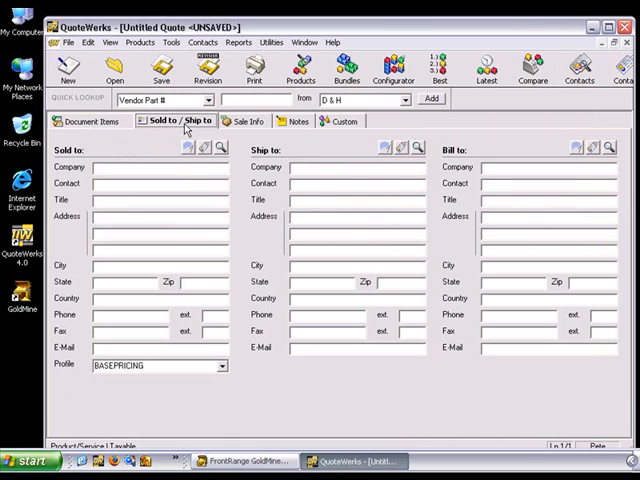
{"action": "mouse_move", "coordinate": [216, 168]}
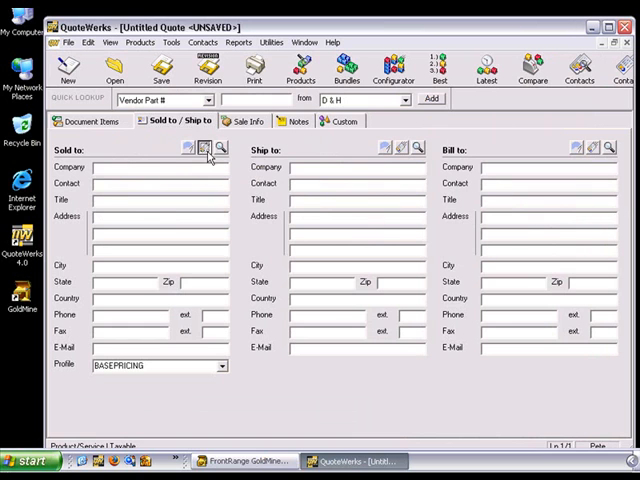
{"action": "left_click", "coordinate": [202, 148]}
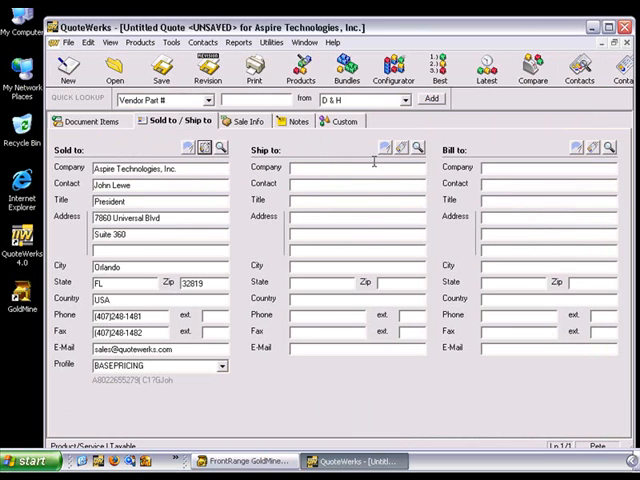
{"action": "mouse_move", "coordinate": [402, 148]}
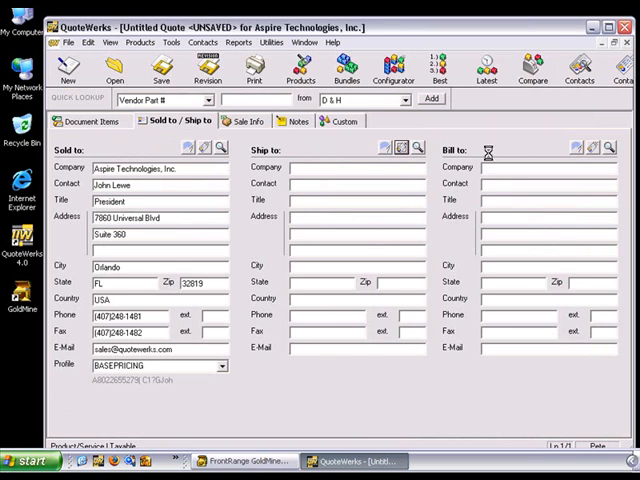
{"action": "left_click", "coordinate": [386, 148]}
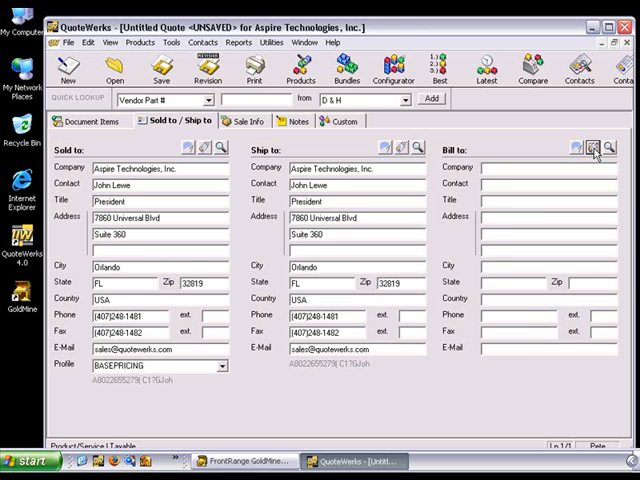
{"action": "left_click", "coordinate": [596, 148]}
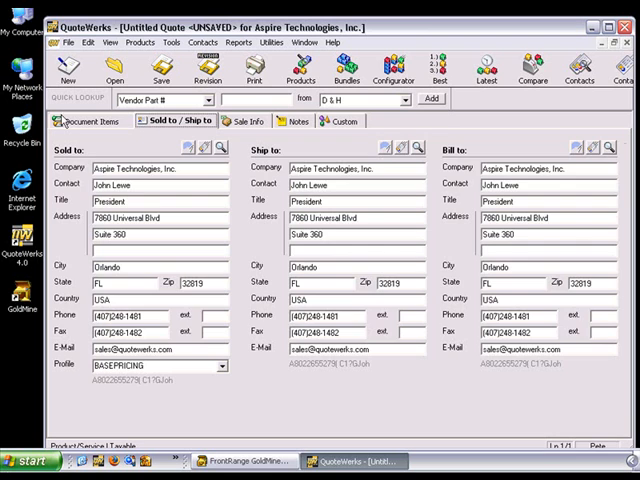
{"action": "left_click", "coordinate": [92, 120]}
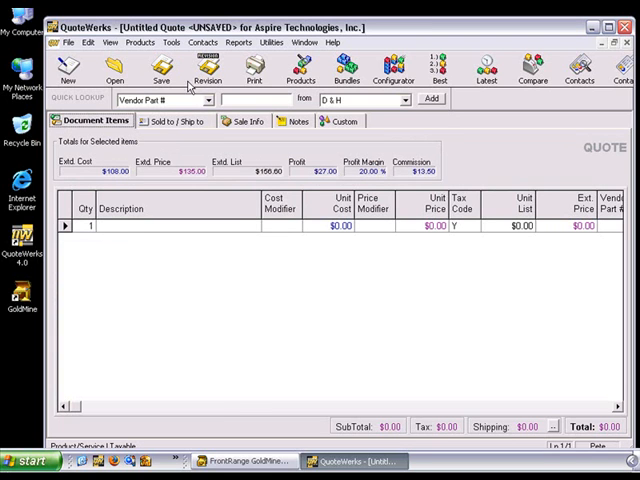
Add the 43" HDTV Compatible Cinema with its programmable remote, setting the remote's Tax Code to N.
{"action": "left_click", "coordinate": [290, 68]}
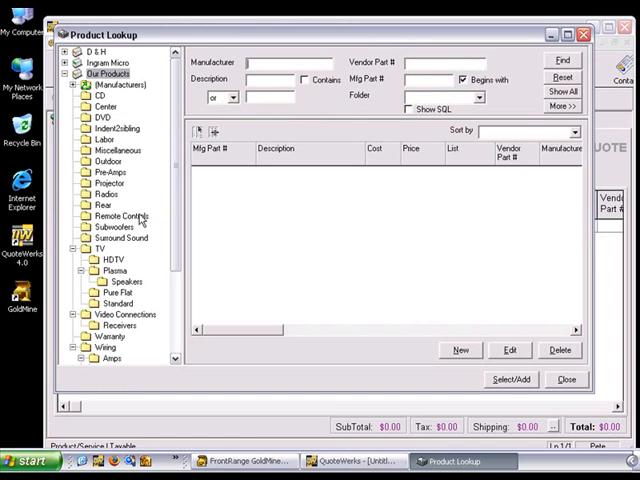
{"action": "left_click", "coordinate": [110, 260]}
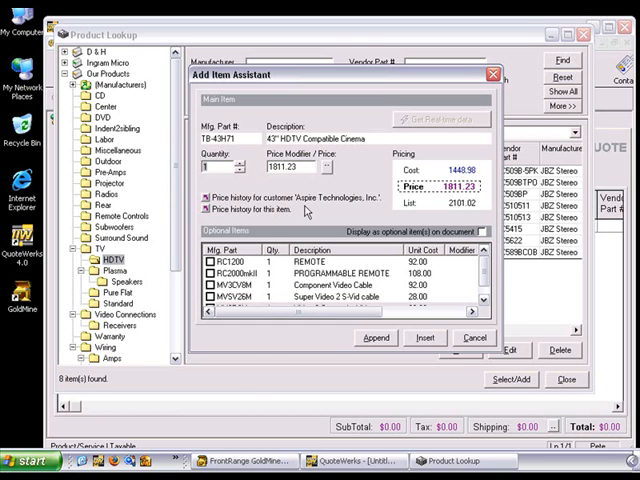
{"action": "left_click", "coordinate": [208, 288]}
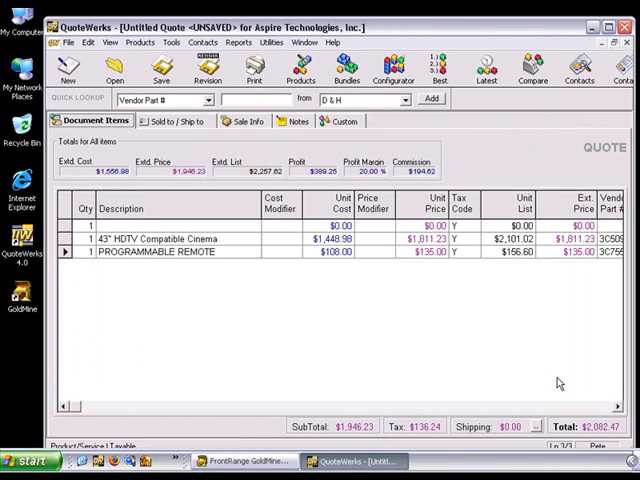
{"action": "mouse_move", "coordinate": [84, 270]}
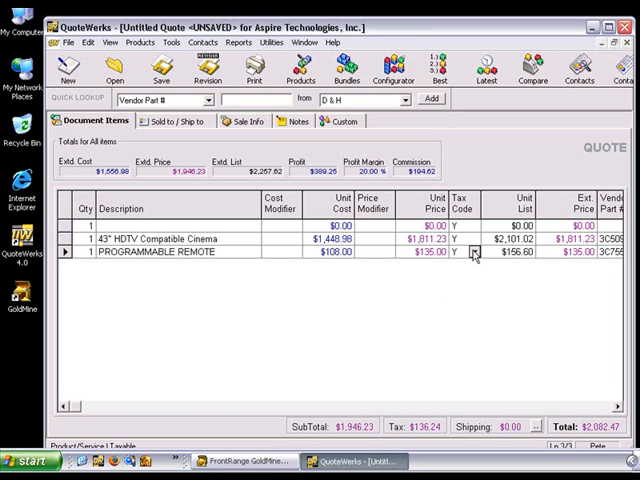
{"action": "left_click", "coordinate": [460, 252]}
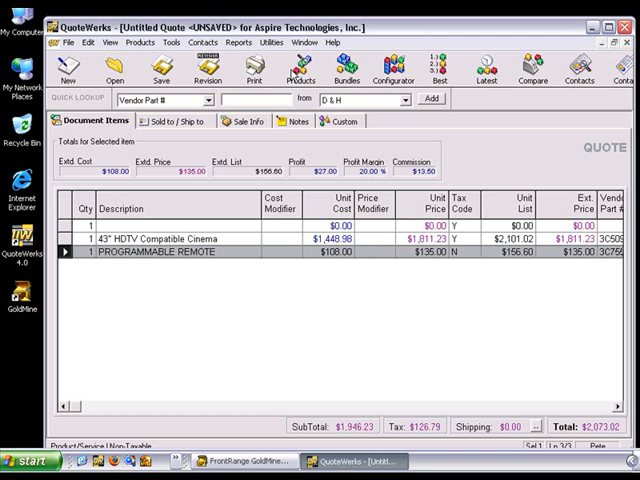
Add Onsite Consulting Services from the Labor category as the third line item at $95.
{"action": "left_click", "coordinate": [298, 68]}
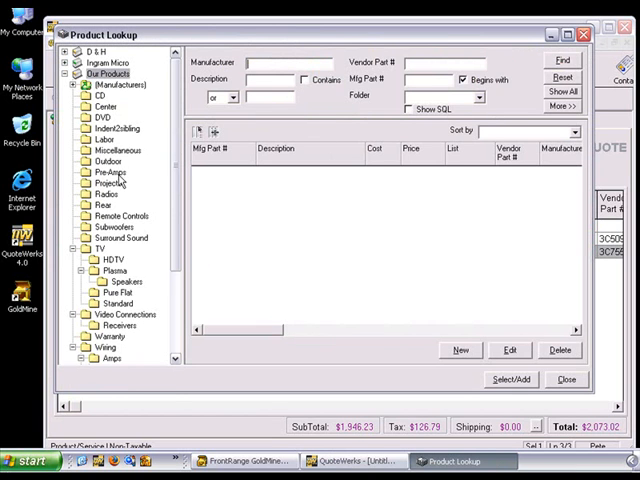
{"action": "left_click", "coordinate": [100, 140]}
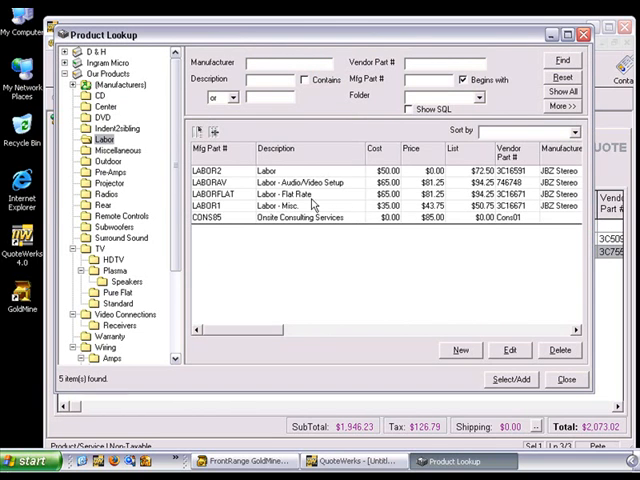
{"action": "double_click", "coordinate": [300, 218]}
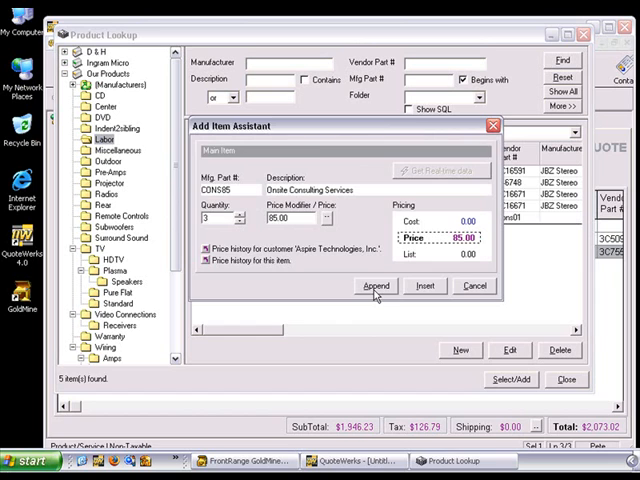
{"action": "left_click", "coordinate": [376, 286]}
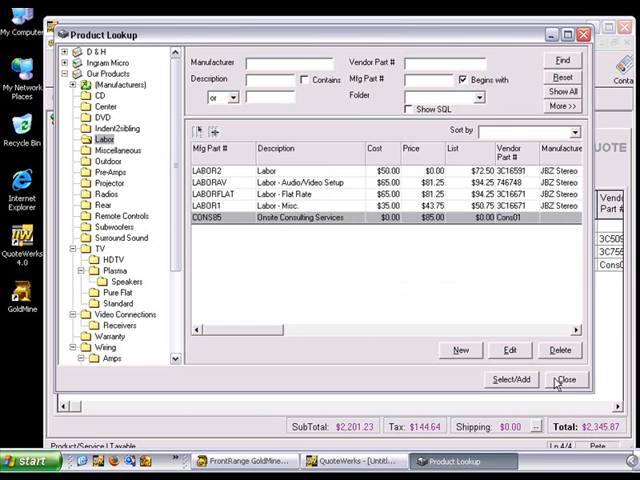
{"action": "left_click", "coordinate": [564, 380]}
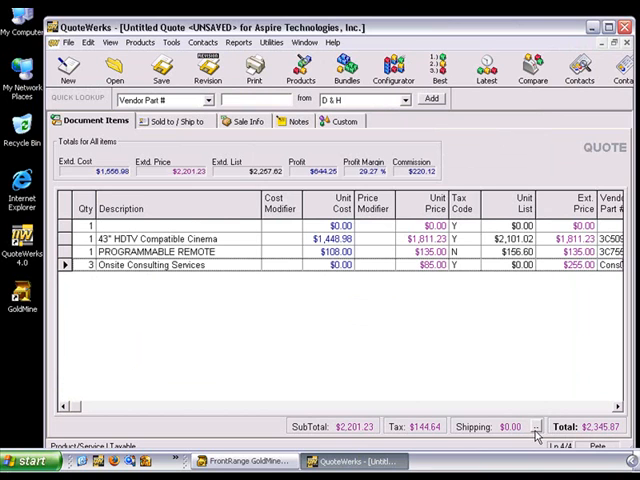
Set the quote's shipping charge to a manually entered $0.00.
{"action": "left_click", "coordinate": [536, 428]}
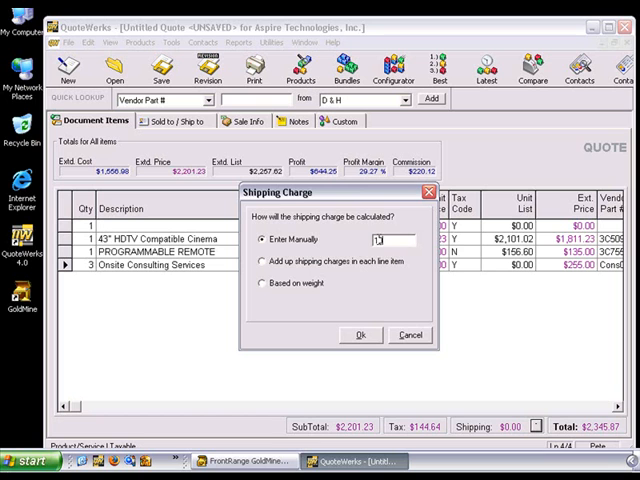
{"action": "left_click", "coordinate": [360, 334]}
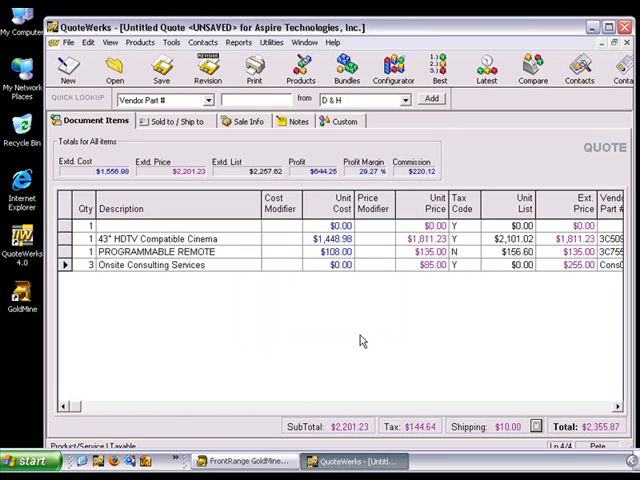
Set the Sale Info tax rate to 6.5 with NET 30 terms, then view the introduction and closing notes.
{"action": "left_click", "coordinate": [244, 120]}
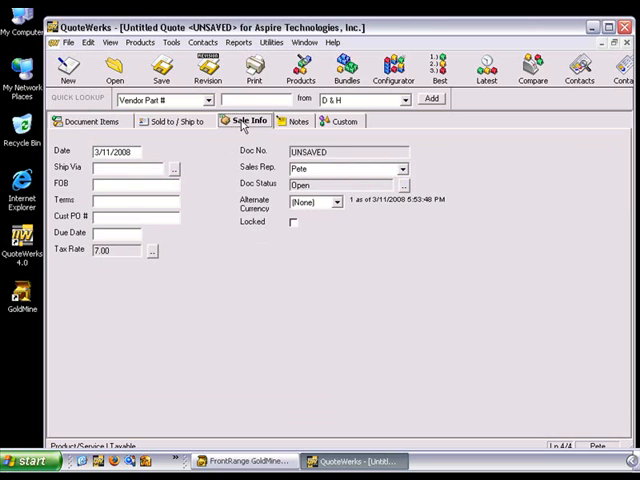
{"action": "left_click", "coordinate": [152, 250]}
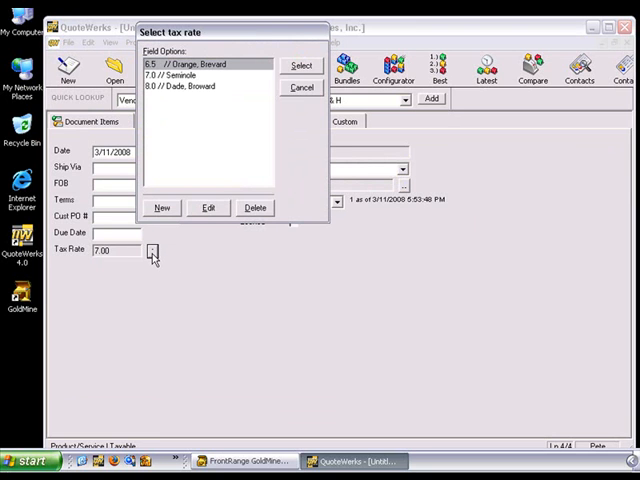
{"action": "left_click", "coordinate": [300, 64]}
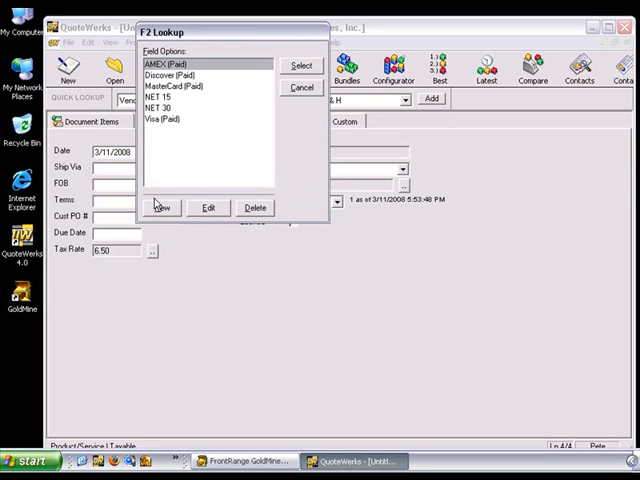
{"action": "mouse_move", "coordinate": [164, 176]}
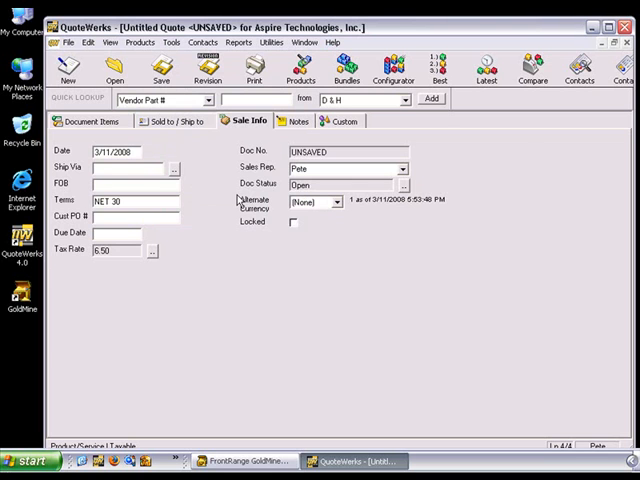
{"action": "left_click", "coordinate": [296, 120]}
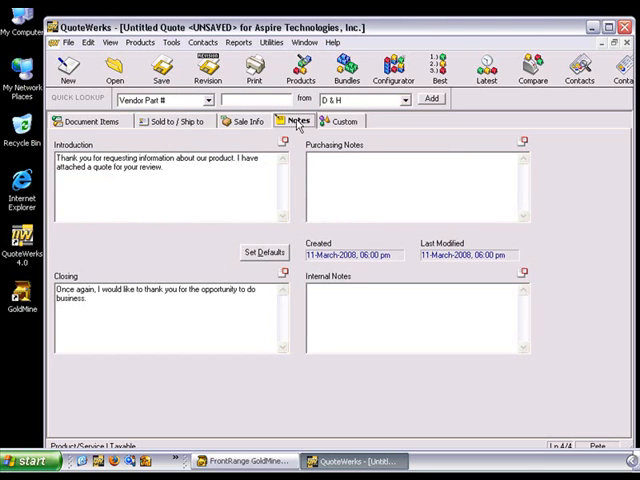
Save the quote under the name 'Sample Quote'.
{"action": "left_click", "coordinate": [156, 70]}
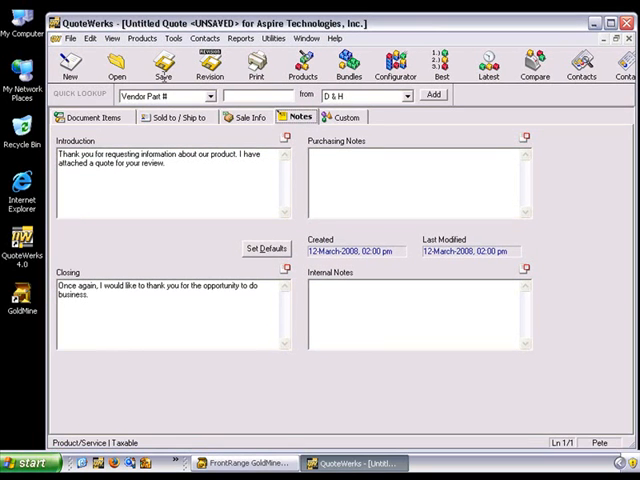
{"action": "left_click", "coordinate": [156, 64]}
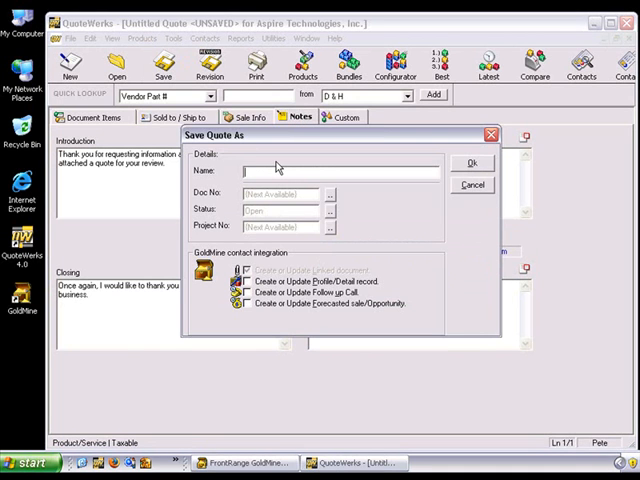
{"action": "type", "text": "Sample Quote"}
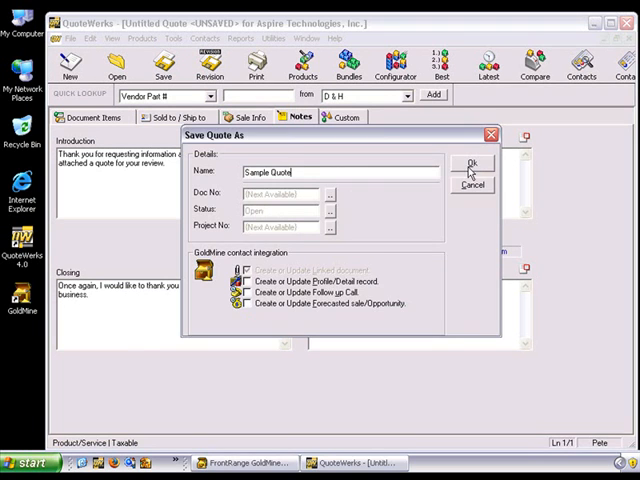
{"action": "left_click", "coordinate": [472, 164]}
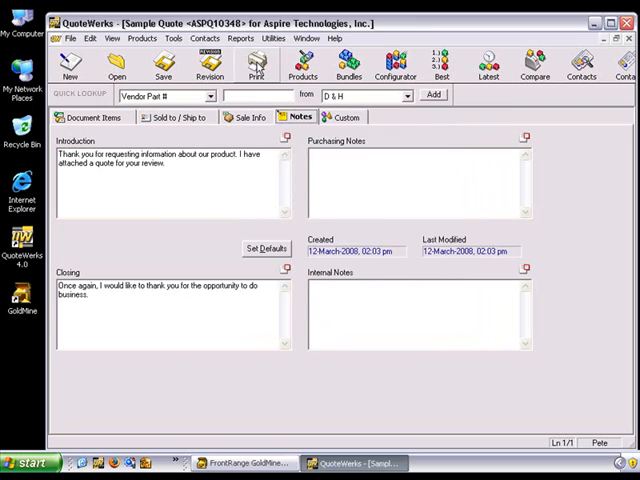
Review the Print Document cover page and spec sheet options, then start an e-mail of the quote.
{"action": "left_click", "coordinate": [254, 64]}
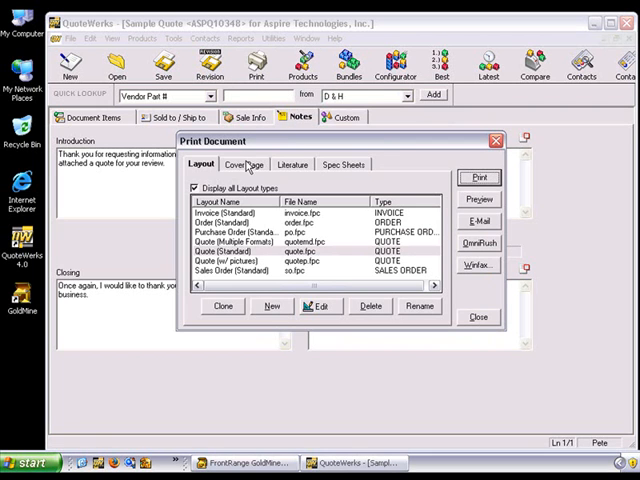
{"action": "left_click", "coordinate": [240, 164]}
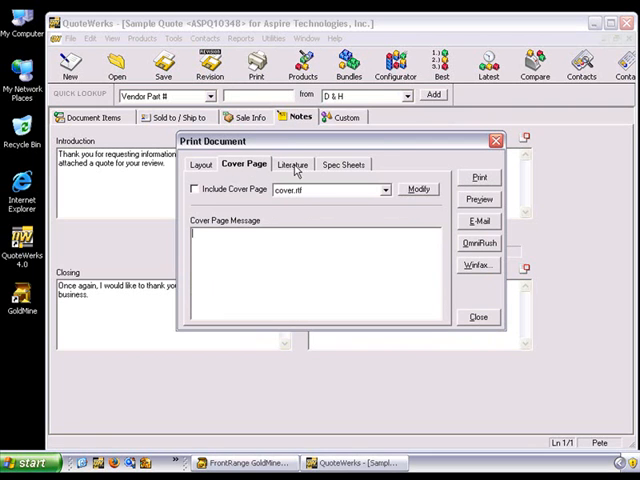
{"action": "left_click", "coordinate": [342, 164]}
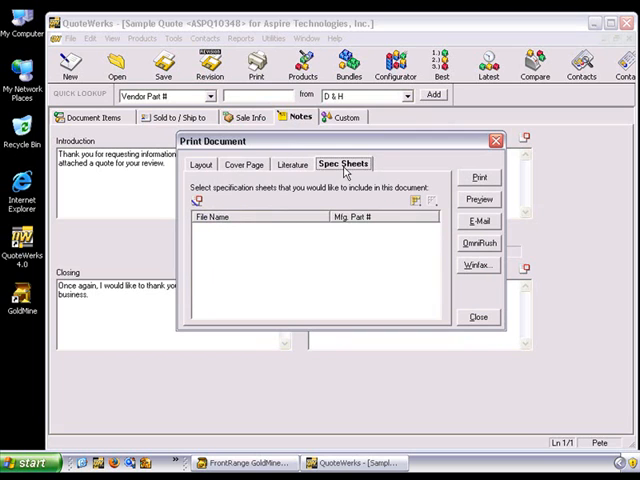
{"action": "mouse_move", "coordinate": [478, 178]}
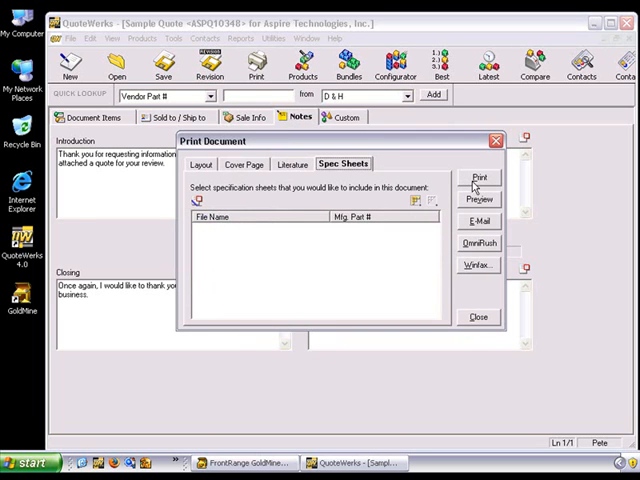
{"action": "mouse_move", "coordinate": [472, 236]}
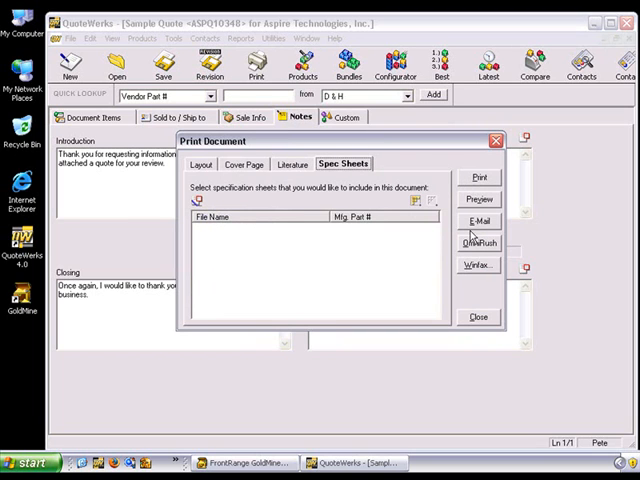
{"action": "mouse_move", "coordinate": [466, 292]}
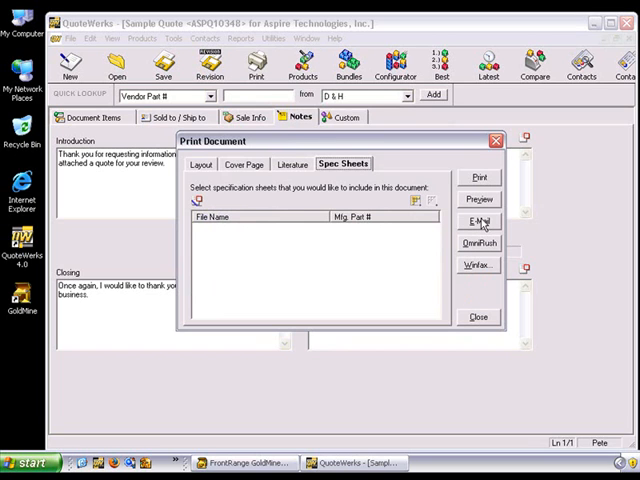
{"action": "left_click", "coordinate": [480, 220]}
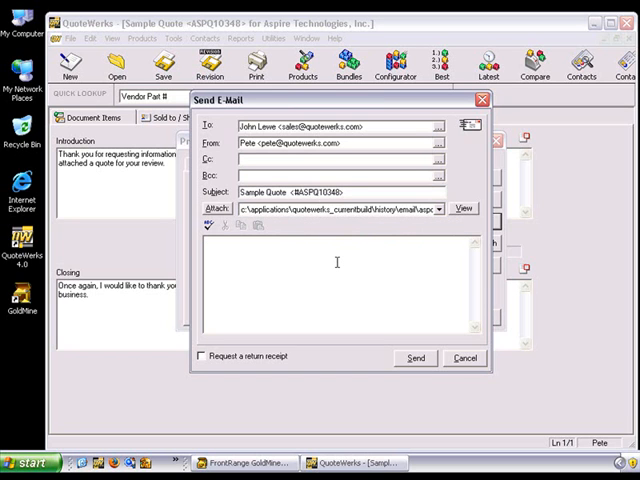
{"action": "type", "text": "Please f"}
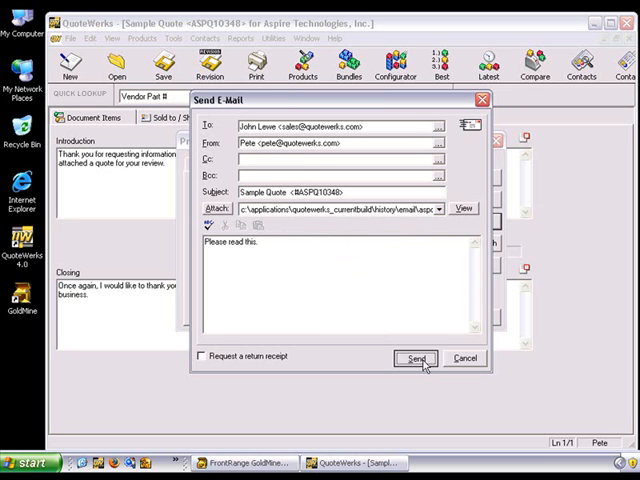
{"action": "left_click", "coordinate": [412, 358]}
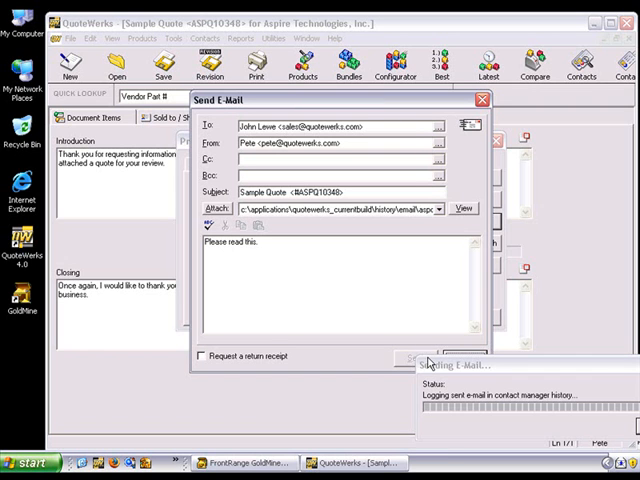
{"action": "mouse_move", "coordinate": [428, 362]}
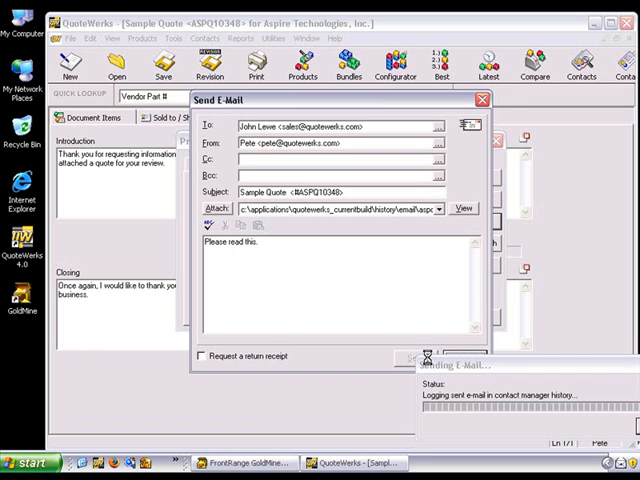